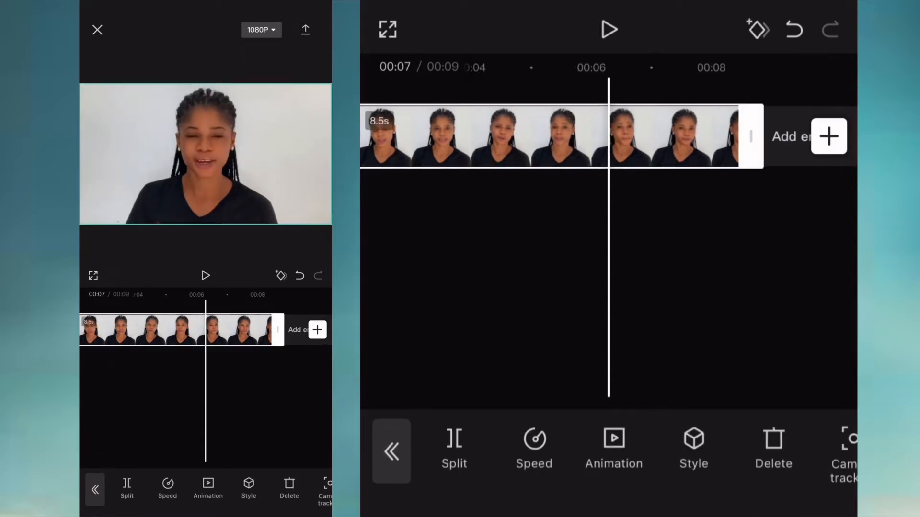
- Add the 3-second CapCut logo clip as an overlay track and select it
{"action": "left_click", "coordinate": [391, 452]}
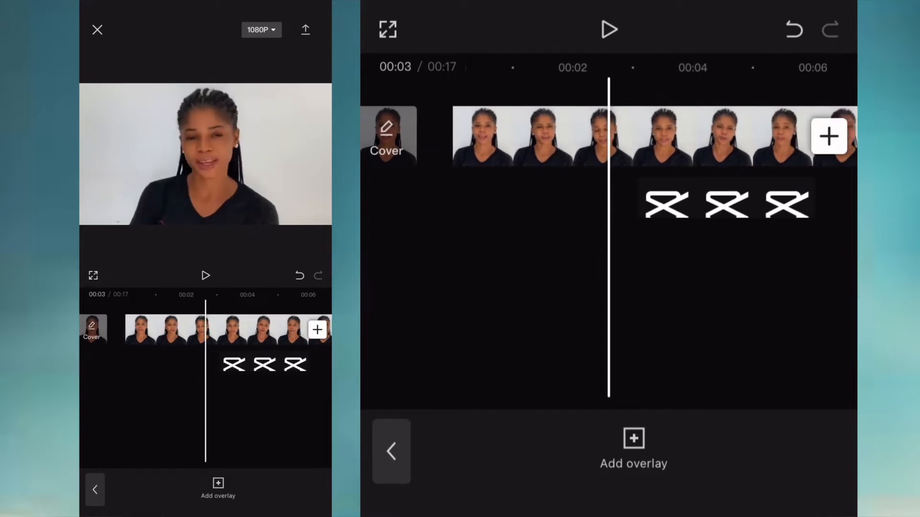
{"action": "left_click", "coordinate": [651, 198]}
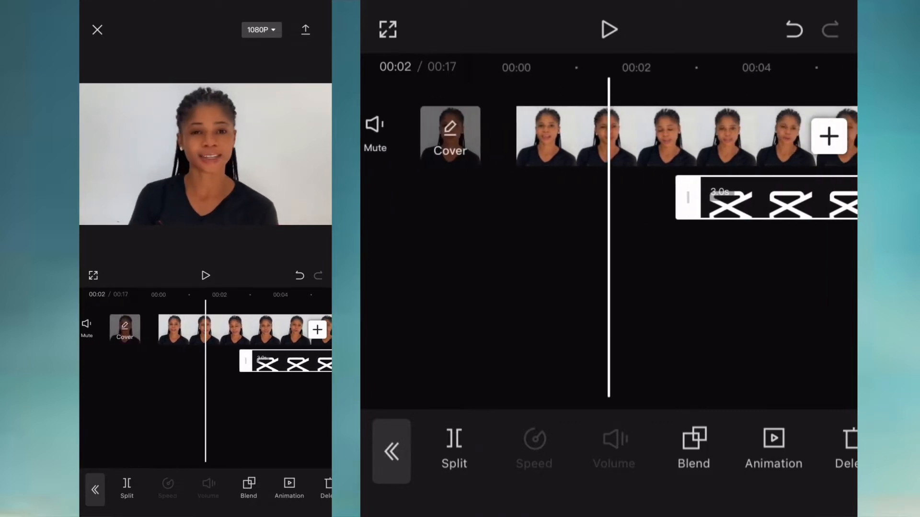
- Give the CapCut logo overlay a Roll Right entrance animation
{"action": "scroll", "scroll_direction": "left", "scroll_amount": 3}
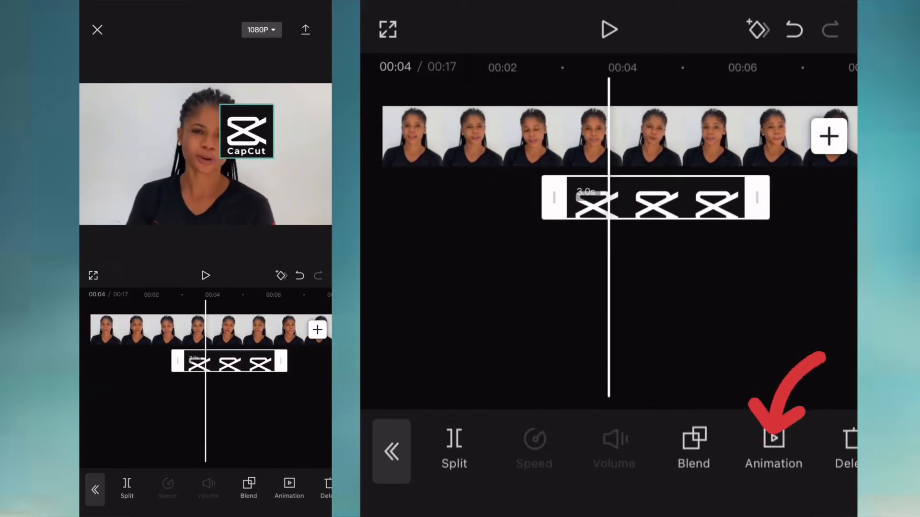
{"action": "left_click", "coordinate": [773, 446]}
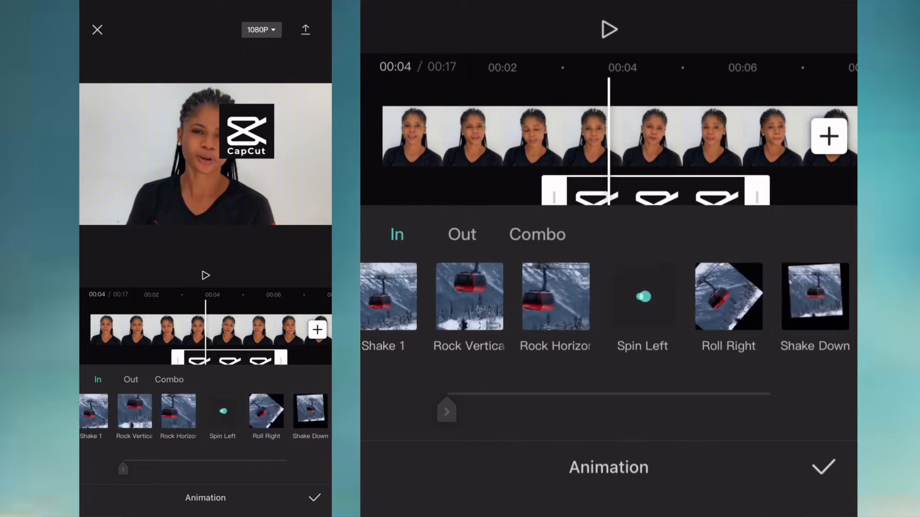
{"action": "left_click", "coordinate": [612, 296]}
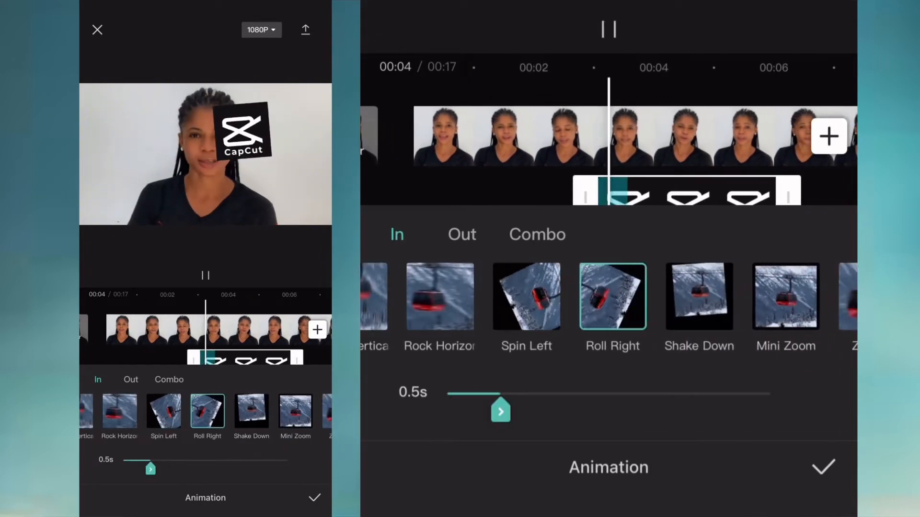
{"action": "scroll", "scroll_direction": "left", "scroll_amount": 3}
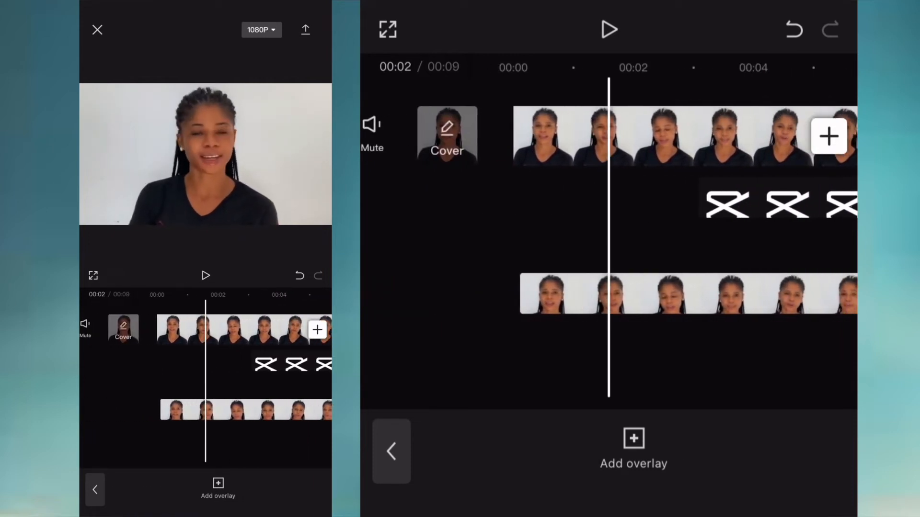
- Remove the presenter copy's background via Cutout and mute the main presenter clip
{"action": "left_click", "coordinate": [675, 295]}
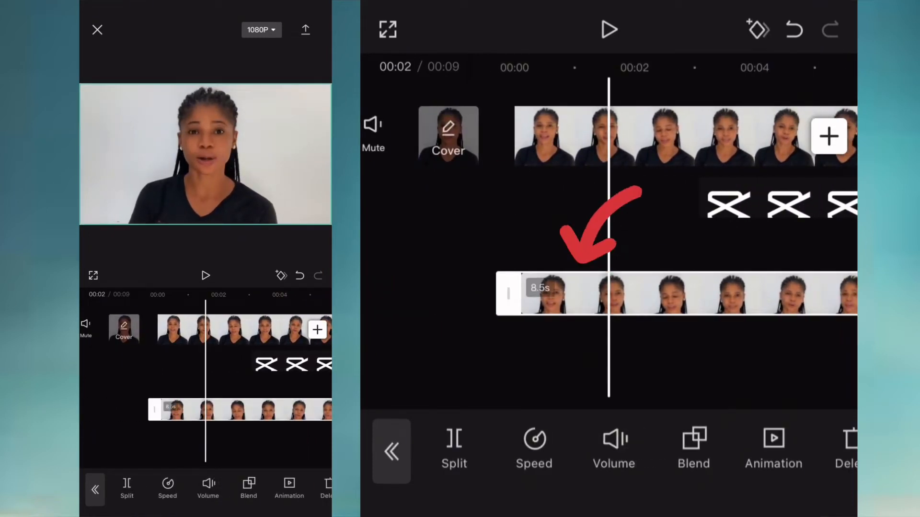
{"action": "scroll", "scroll_direction": "left", "scroll_amount": 3}
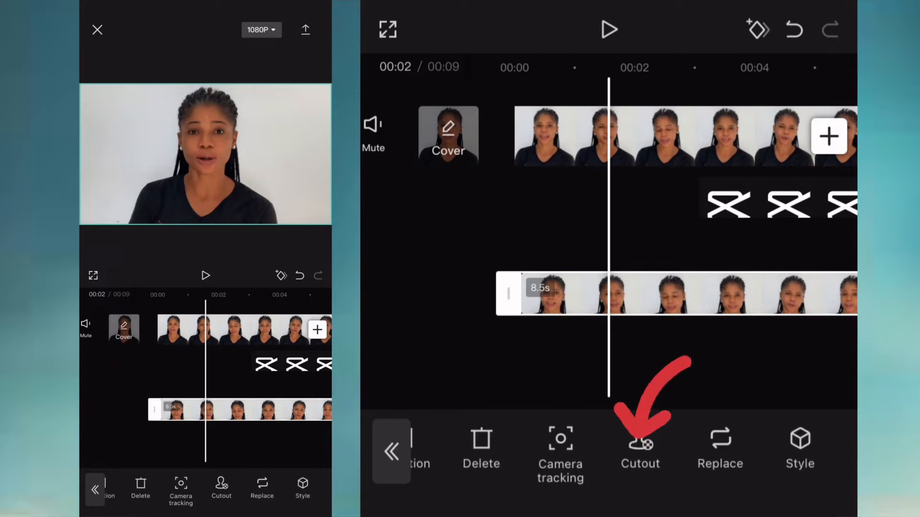
{"action": "left_click", "coordinate": [640, 448]}
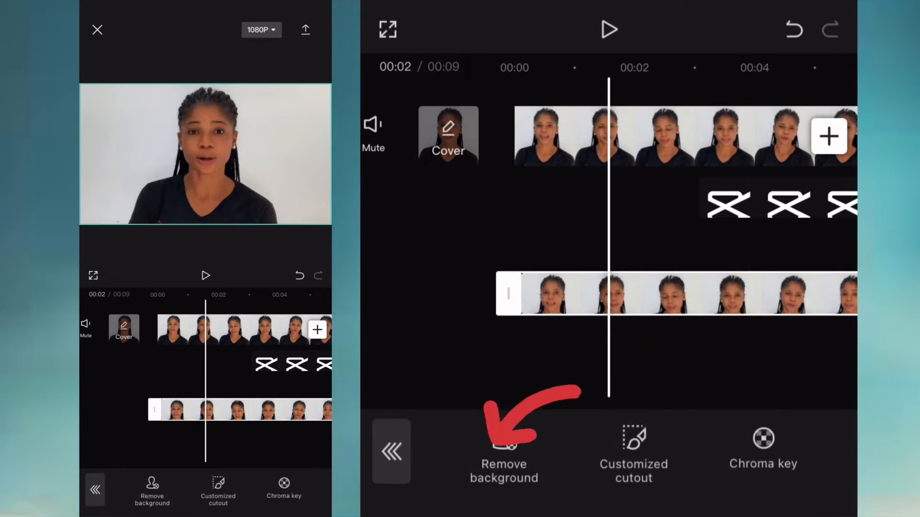
{"action": "left_click", "coordinate": [504, 463]}
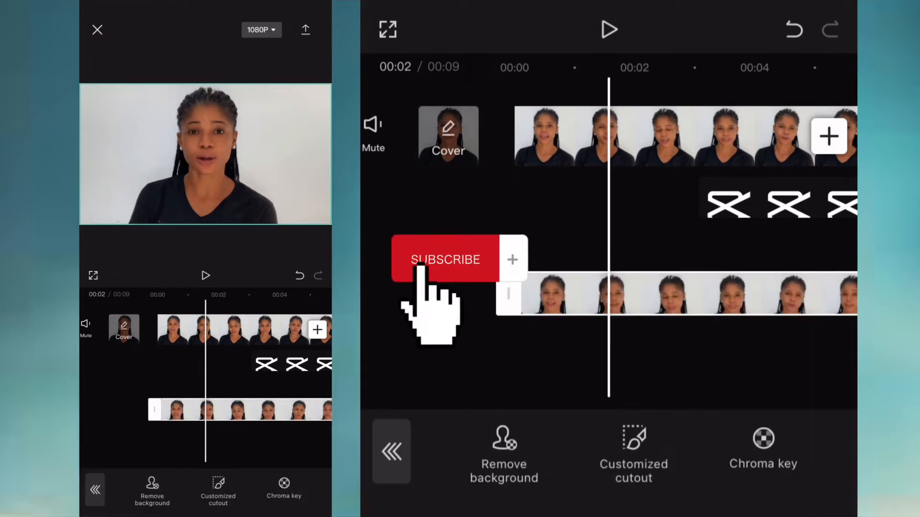
{"action": "left_click", "coordinate": [609, 29]}
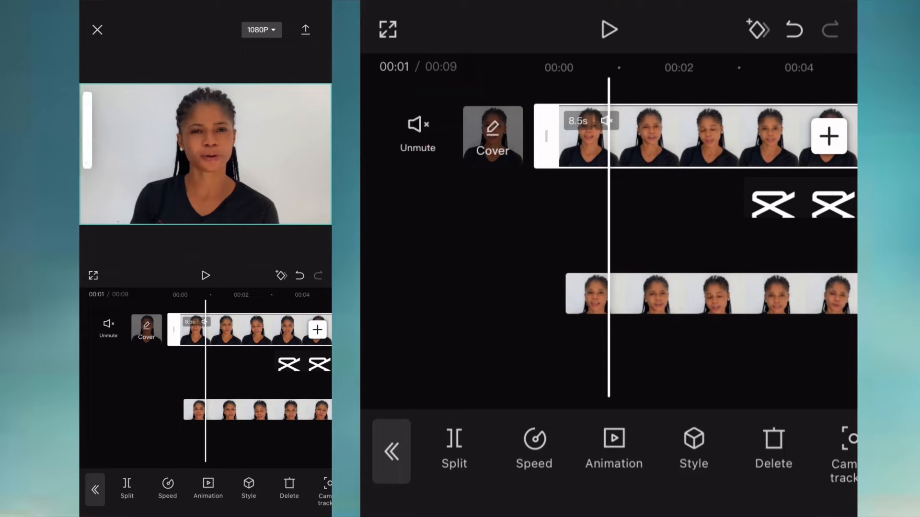
- Pause playback and select the CapCut logo overlay to extend it to 4.0s
{"action": "left_click", "coordinate": [608, 29]}
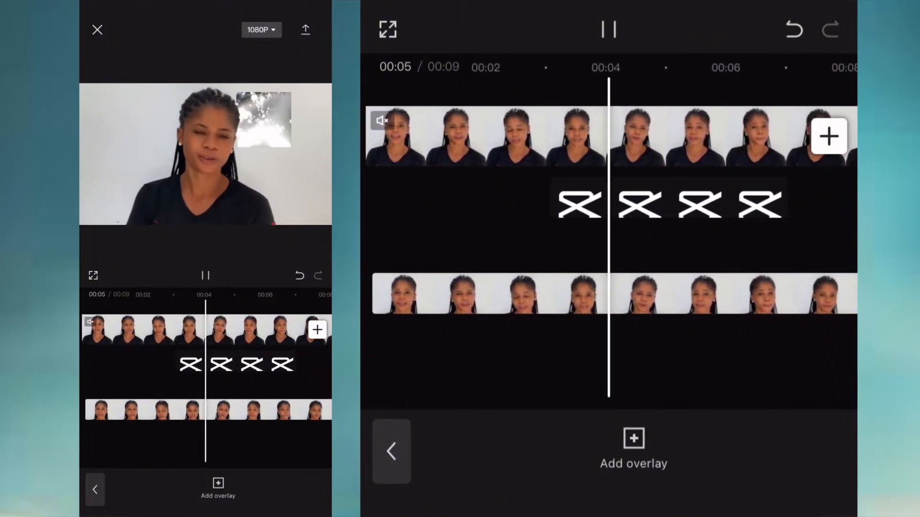
{"action": "left_click", "coordinate": [609, 29]}
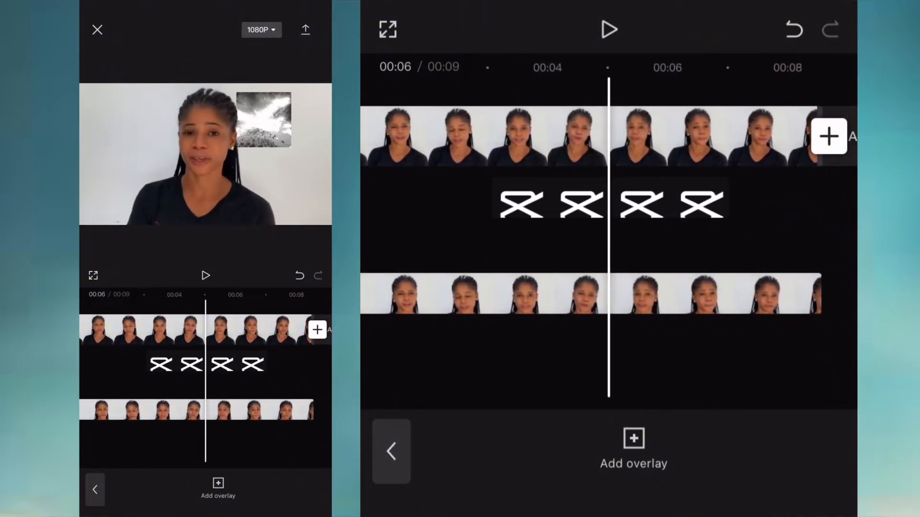
{"action": "left_click", "coordinate": [610, 198]}
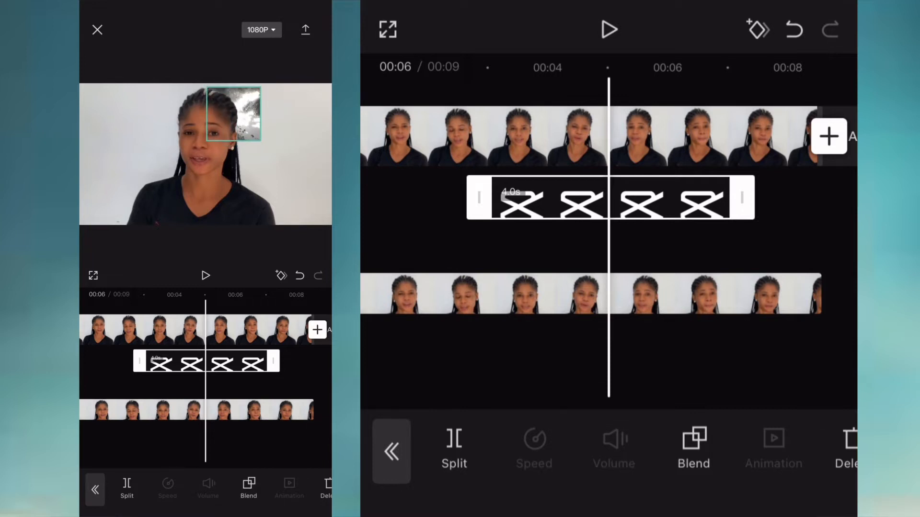
{"action": "left_click", "coordinate": [609, 29]}
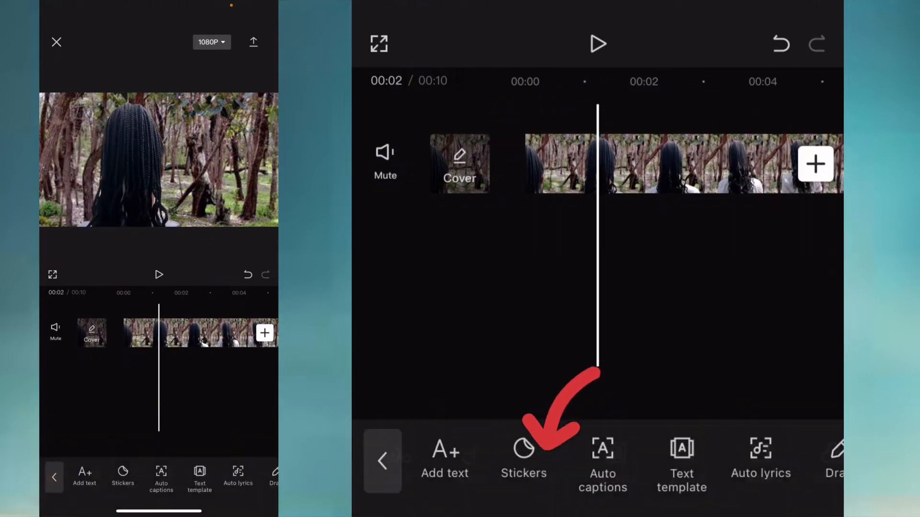
- Add a text caption reading 'Thanks for watching'
{"action": "left_click", "coordinate": [444, 463]}
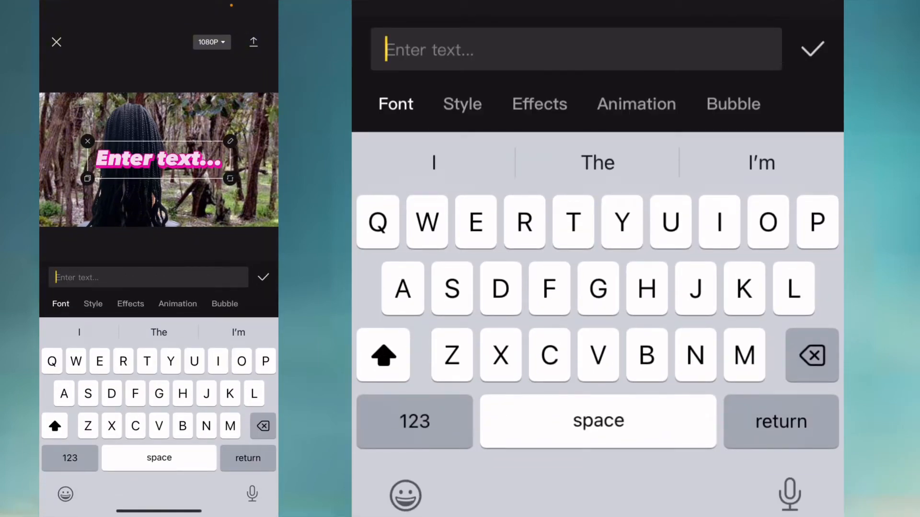
{"action": "type", "text": "Thanks for"}
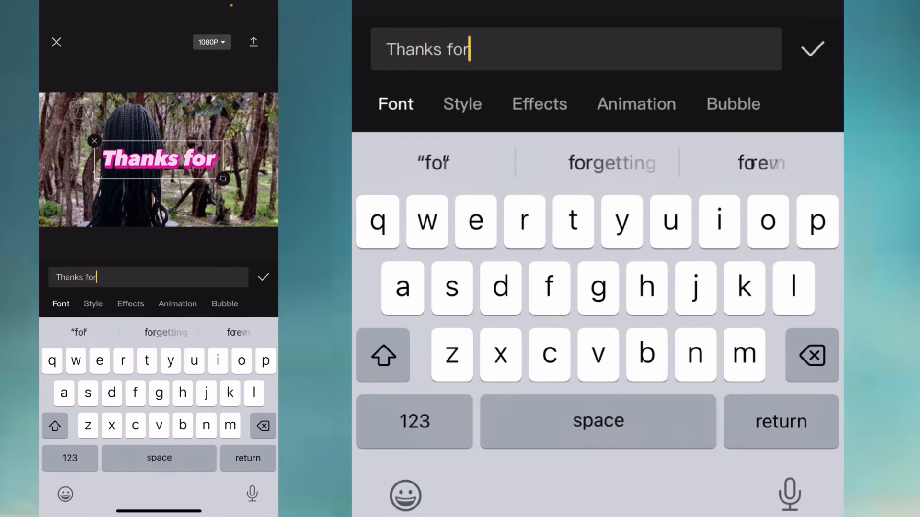
{"action": "type", "text": "wa"}
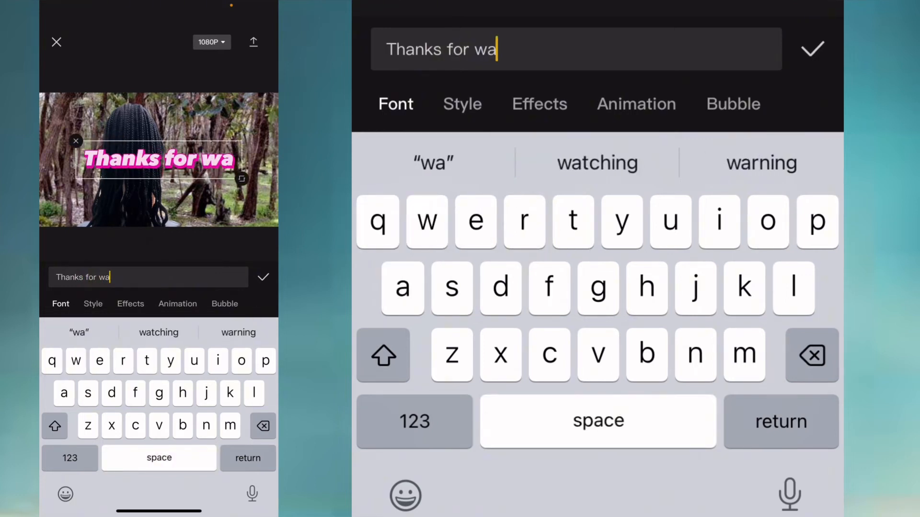
{"action": "left_click", "coordinate": [597, 162]}
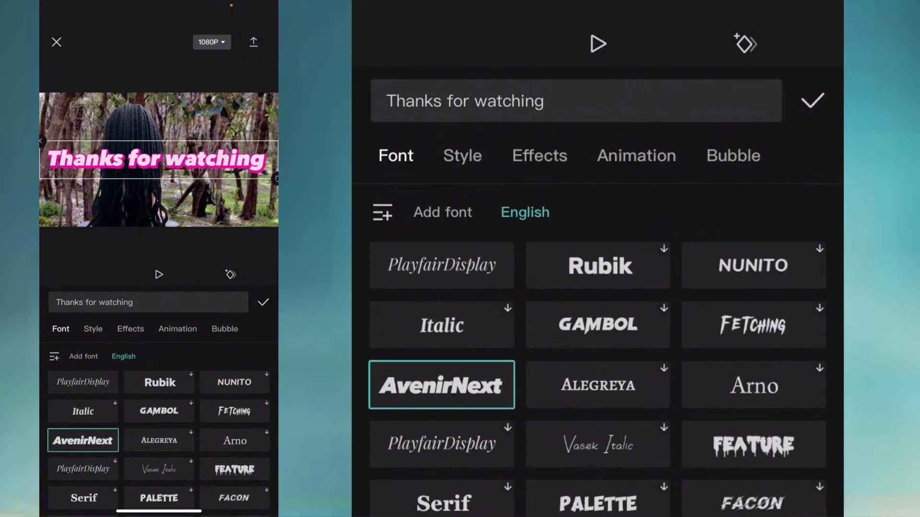
- Style the caption white with a dark outline and a purple glow effect
{"action": "left_click", "coordinate": [462, 155]}
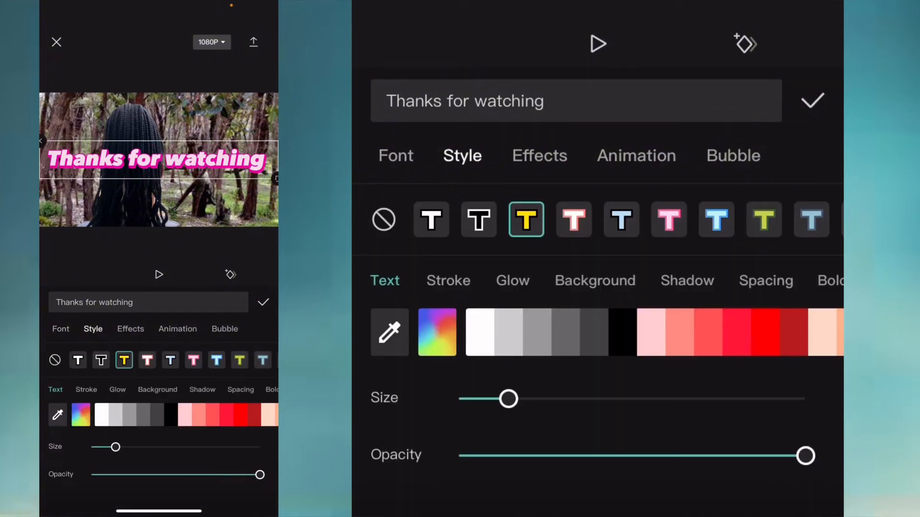
{"action": "left_click", "coordinate": [478, 220]}
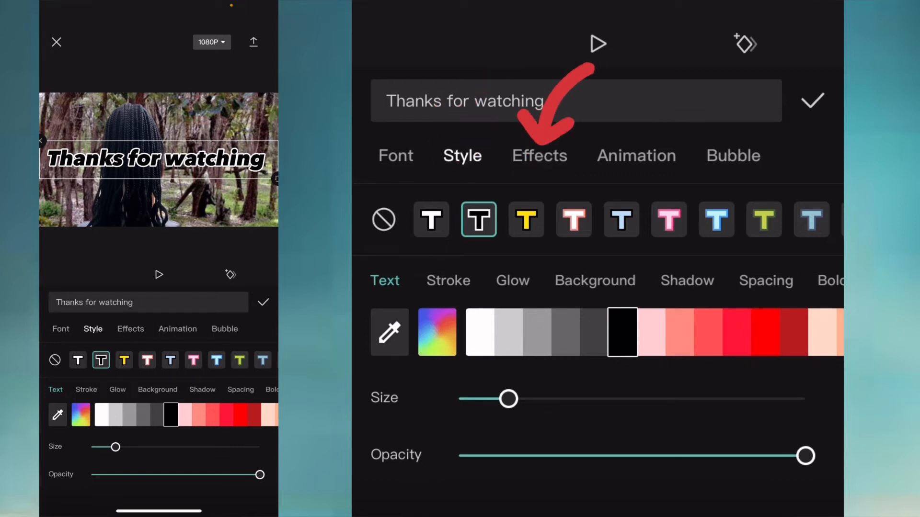
{"action": "left_click", "coordinate": [539, 156]}
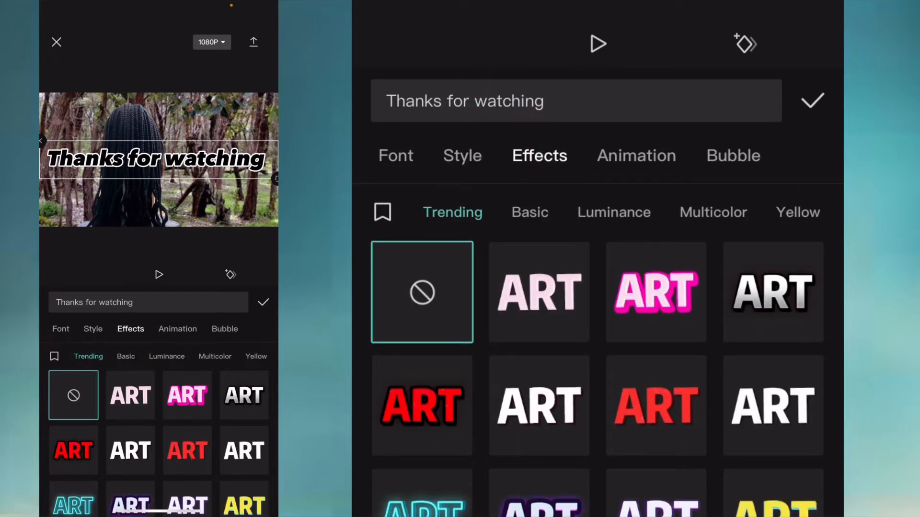
{"action": "left_click", "coordinate": [538, 410]}
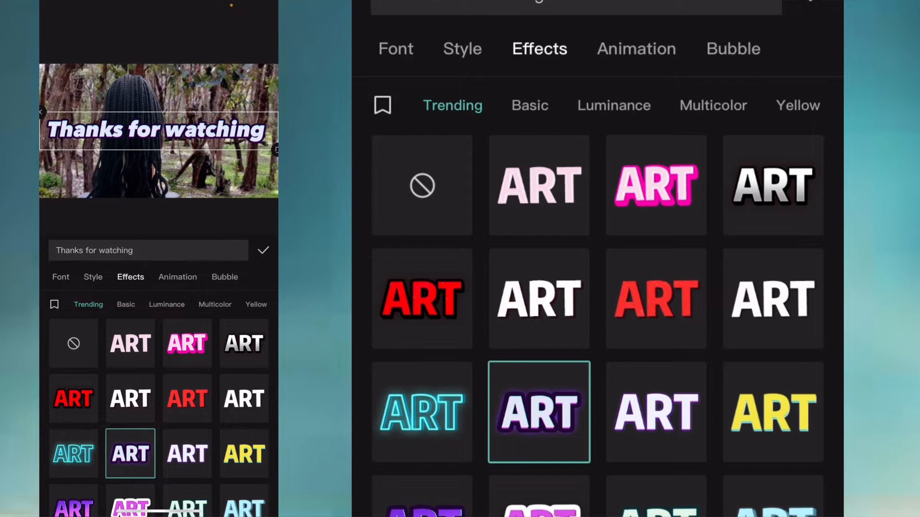
{"action": "left_click", "coordinate": [636, 48]}
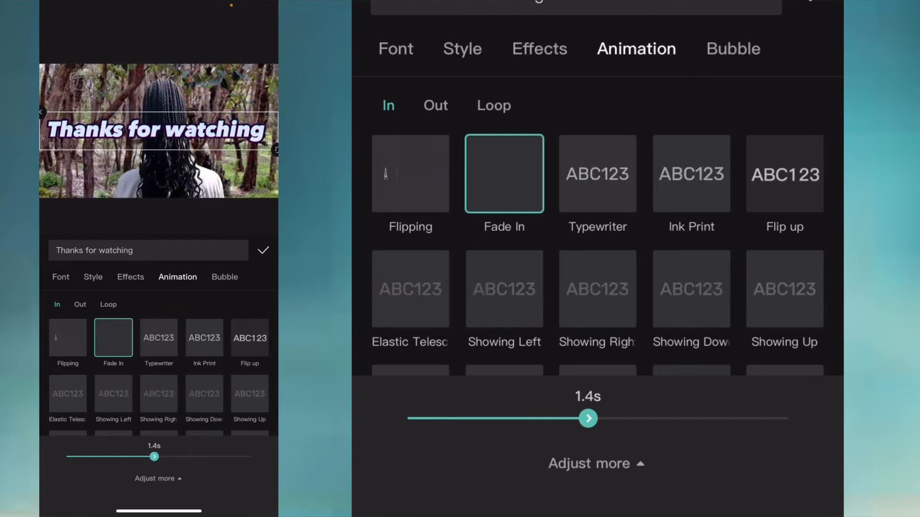
- Give the caption a 0.9-second Fade Out and return to the timeline
{"action": "left_click", "coordinate": [435, 105]}
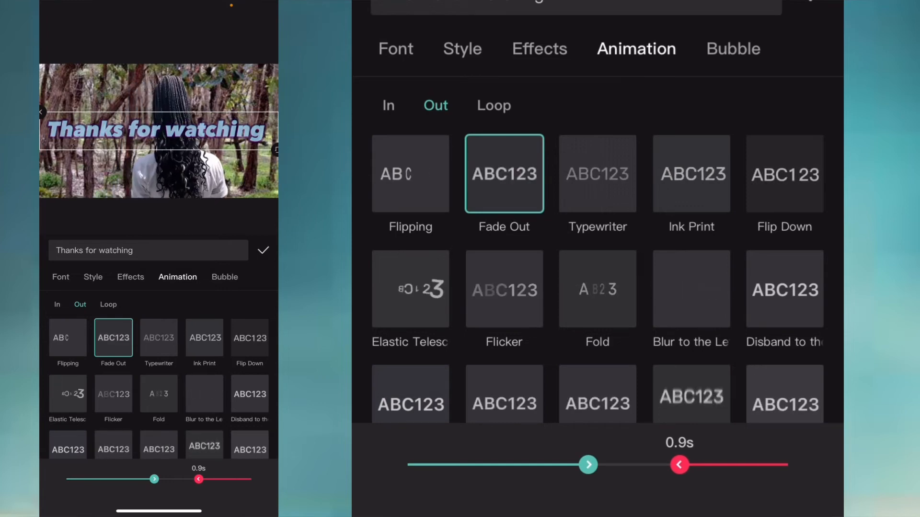
{"action": "left_click", "coordinate": [262, 250]}
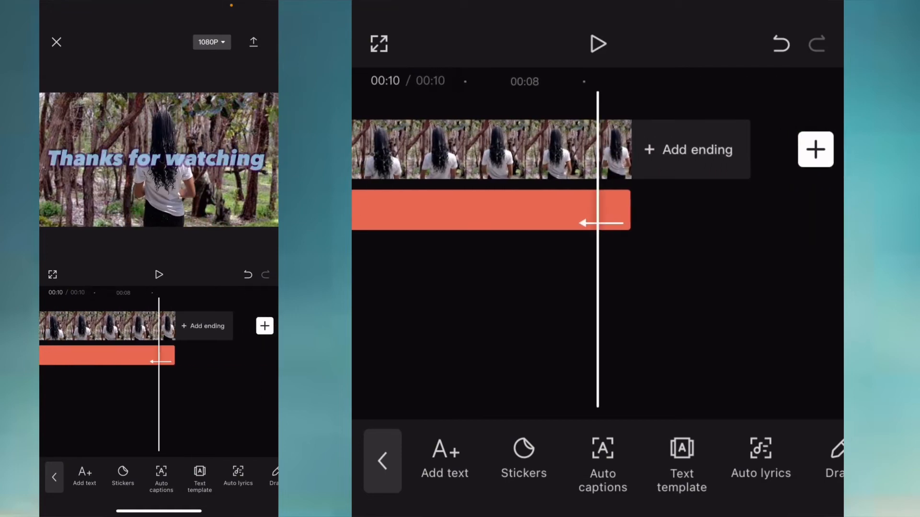
- Preview the original forest clip of the braided-hair woman from the gallery
{"action": "left_click", "coordinate": [253, 42]}
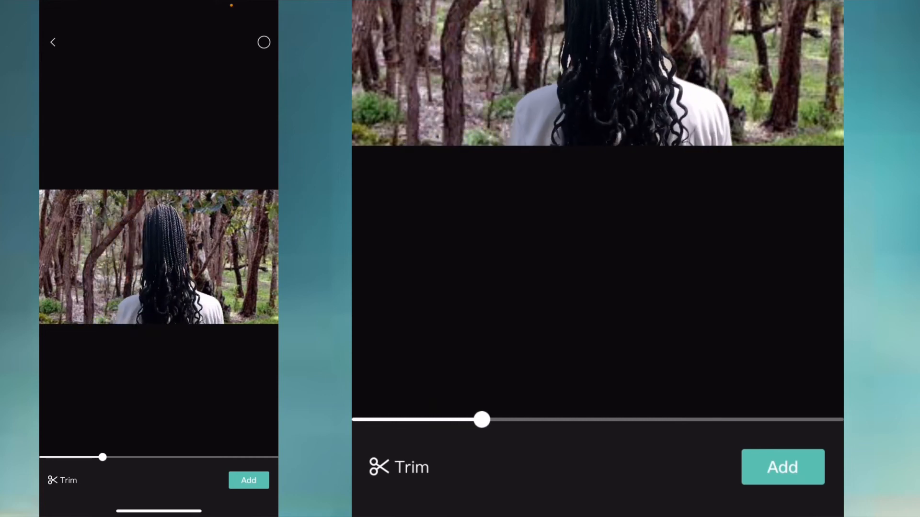
- Add the forest clip as an overlay and remove its background
{"action": "left_click", "coordinate": [782, 468]}
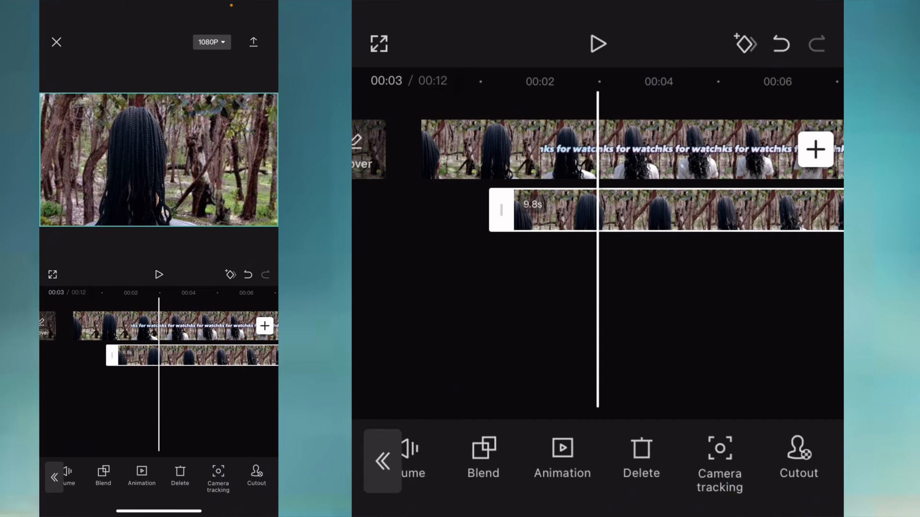
{"action": "scroll", "scroll_direction": "left", "scroll_amount": 3}
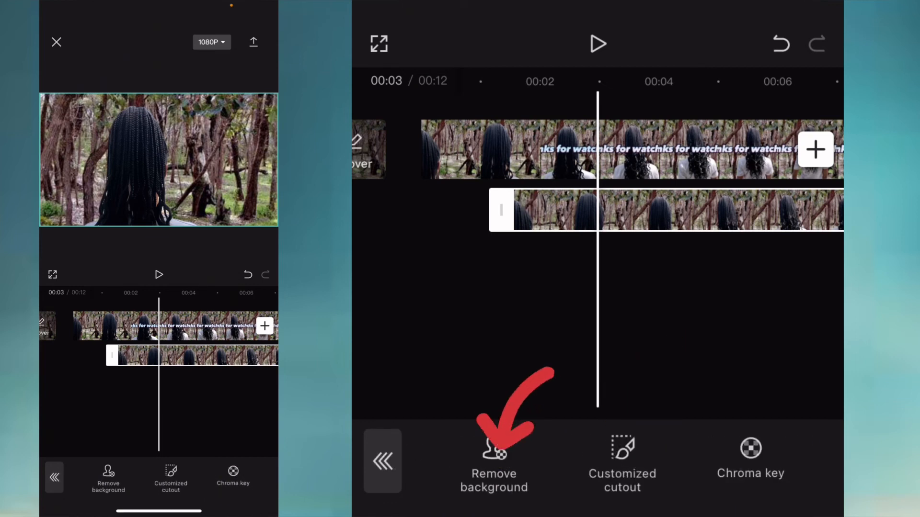
{"action": "left_click", "coordinate": [494, 463]}
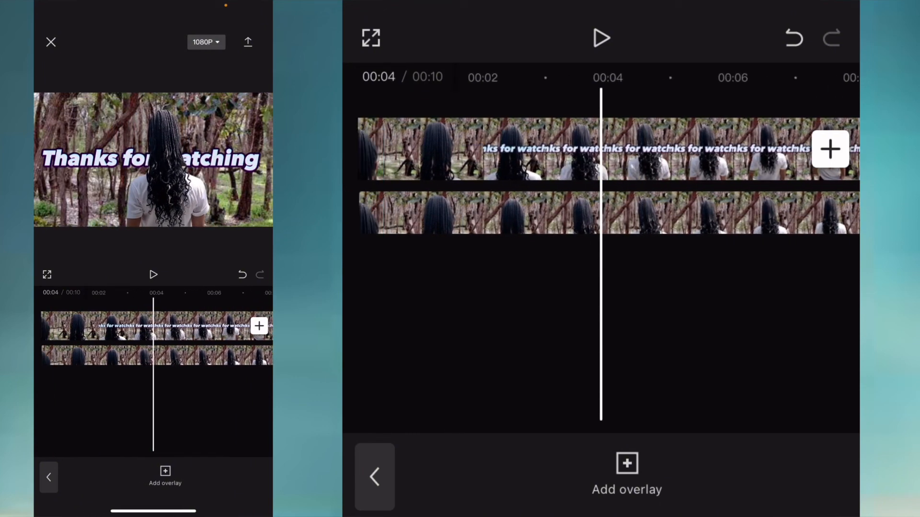
{"action": "left_click", "coordinate": [601, 38]}
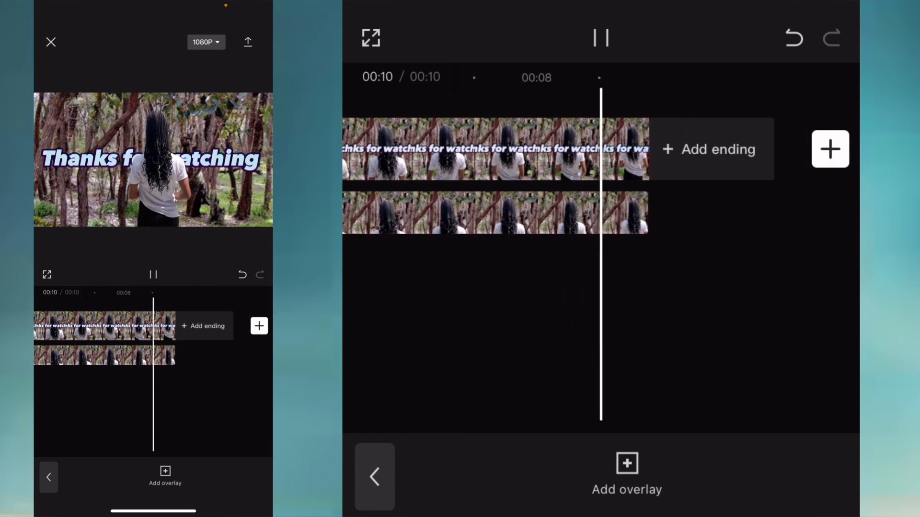
{"action": "left_click", "coordinate": [601, 37]}
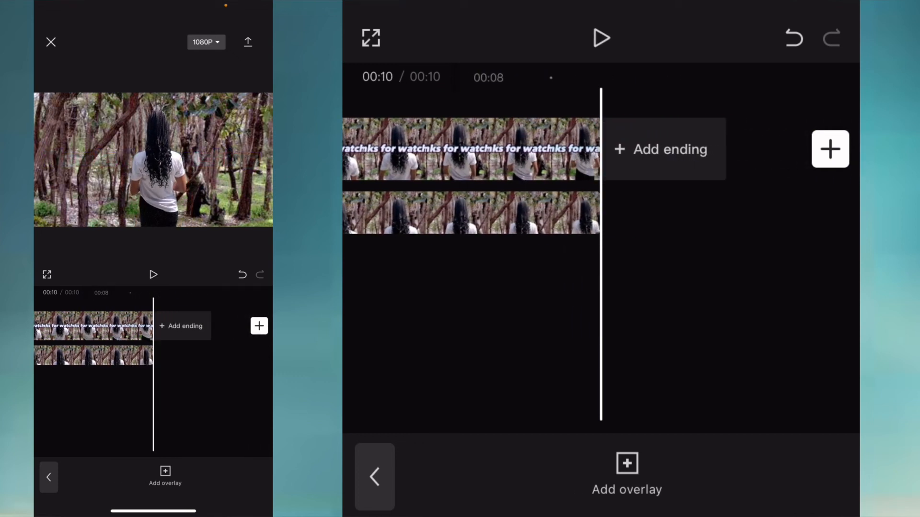